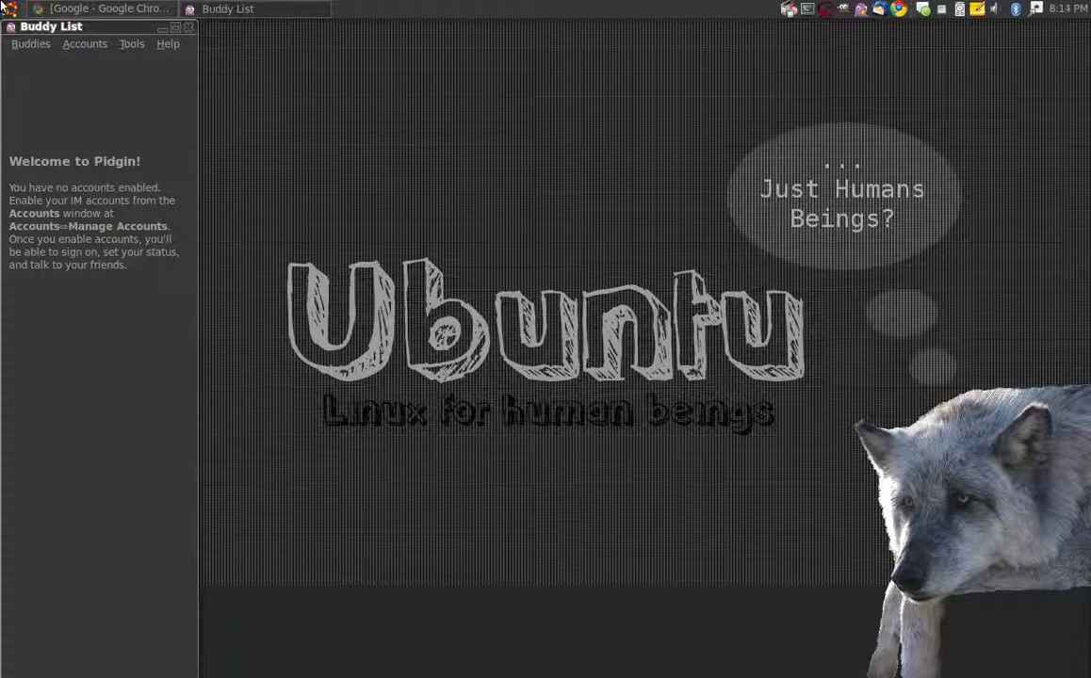
Browse the Buddies and Tools menus, ending with the Buddies menu shown
click(83, 45)
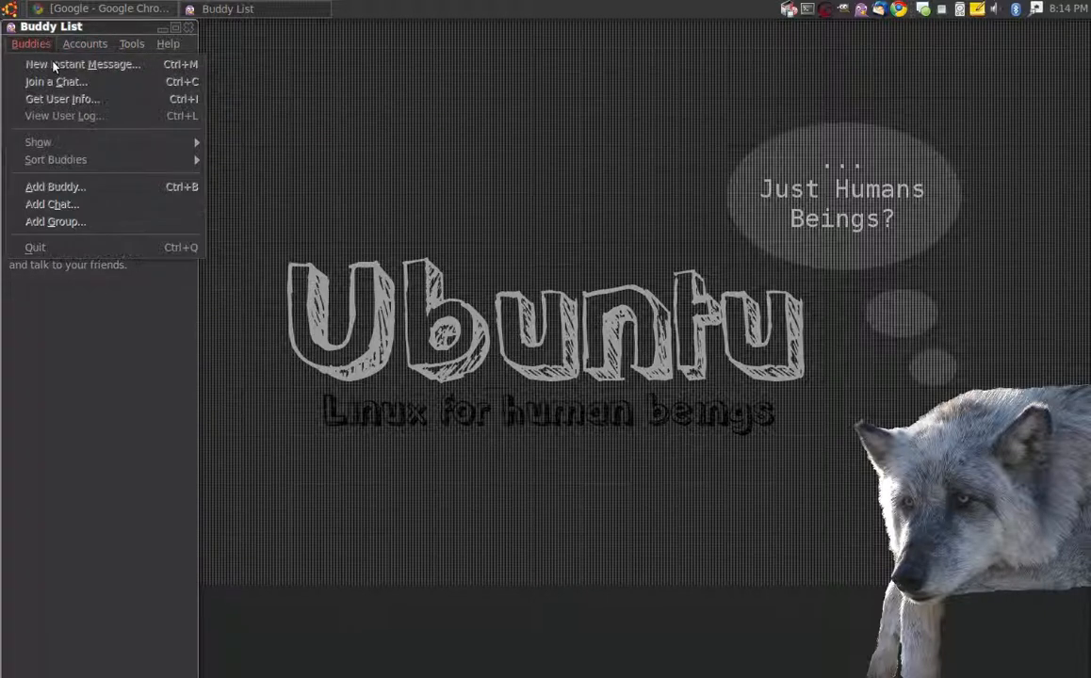
click(136, 45)
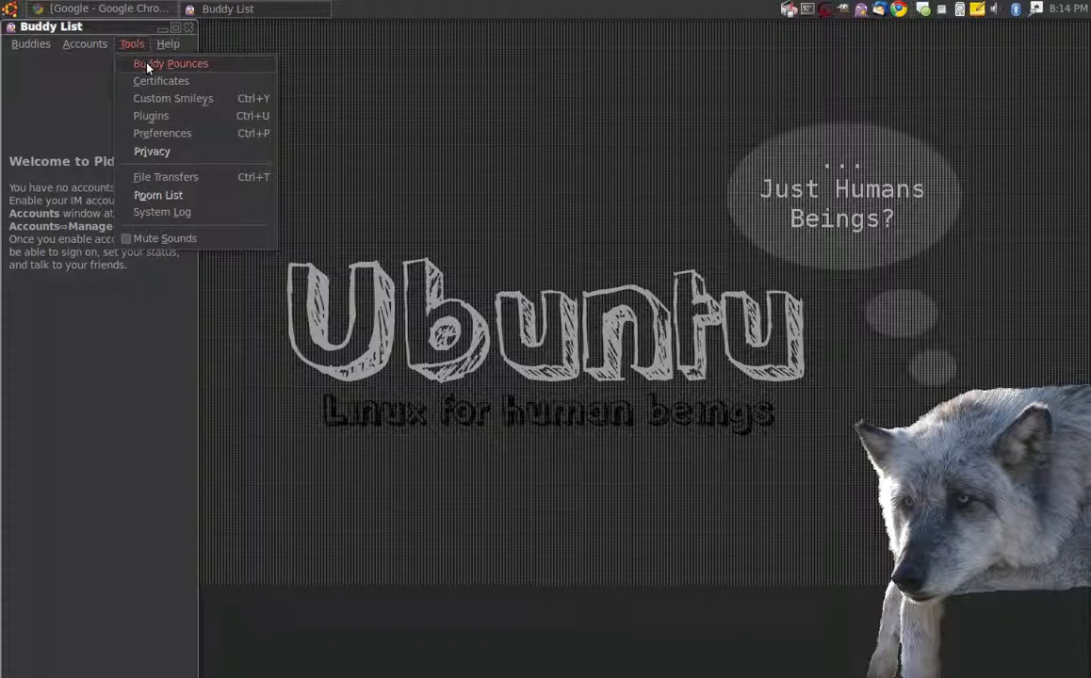
mouse_move(184, 132)
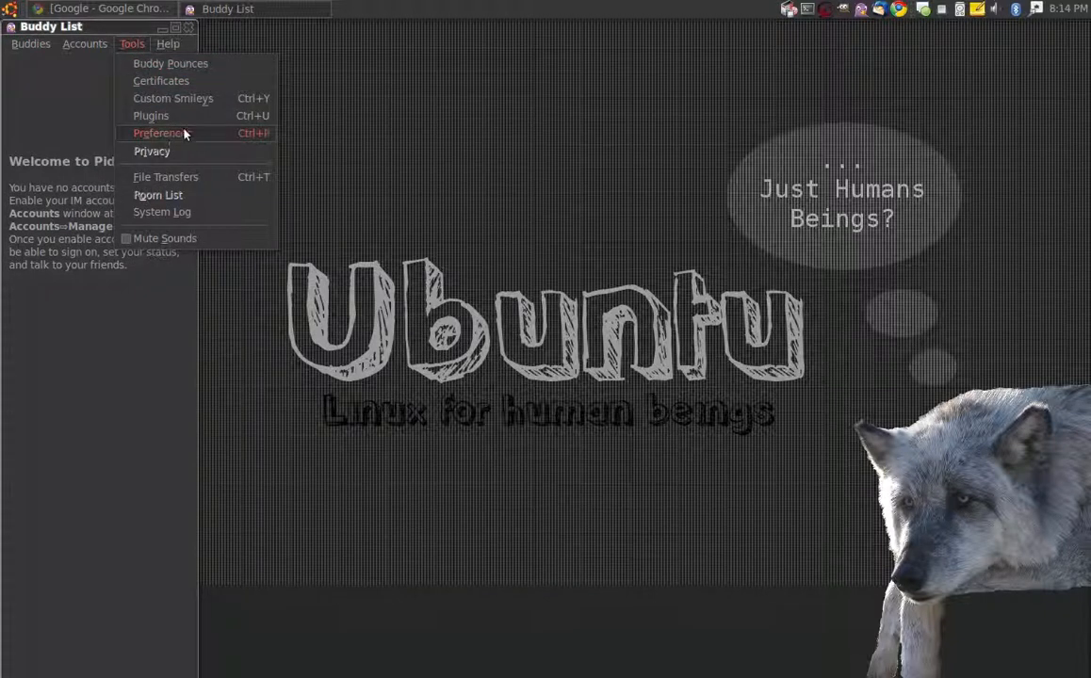
click(22, 44)
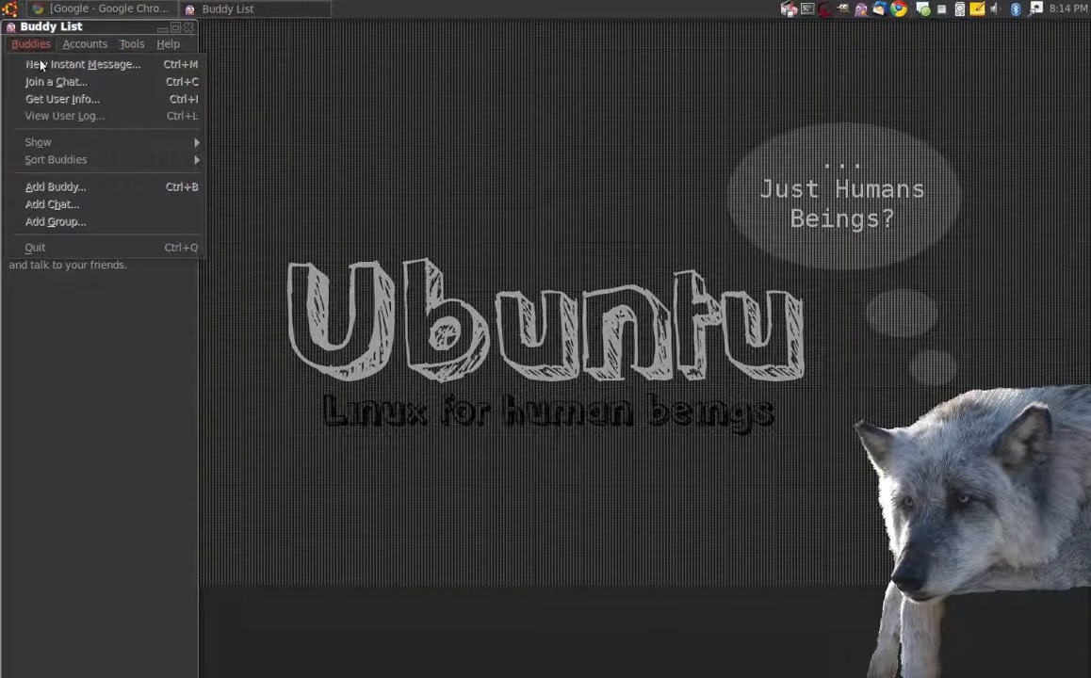
From Manage Accounts, start a new account and show the Protocol choices
click(85, 46)
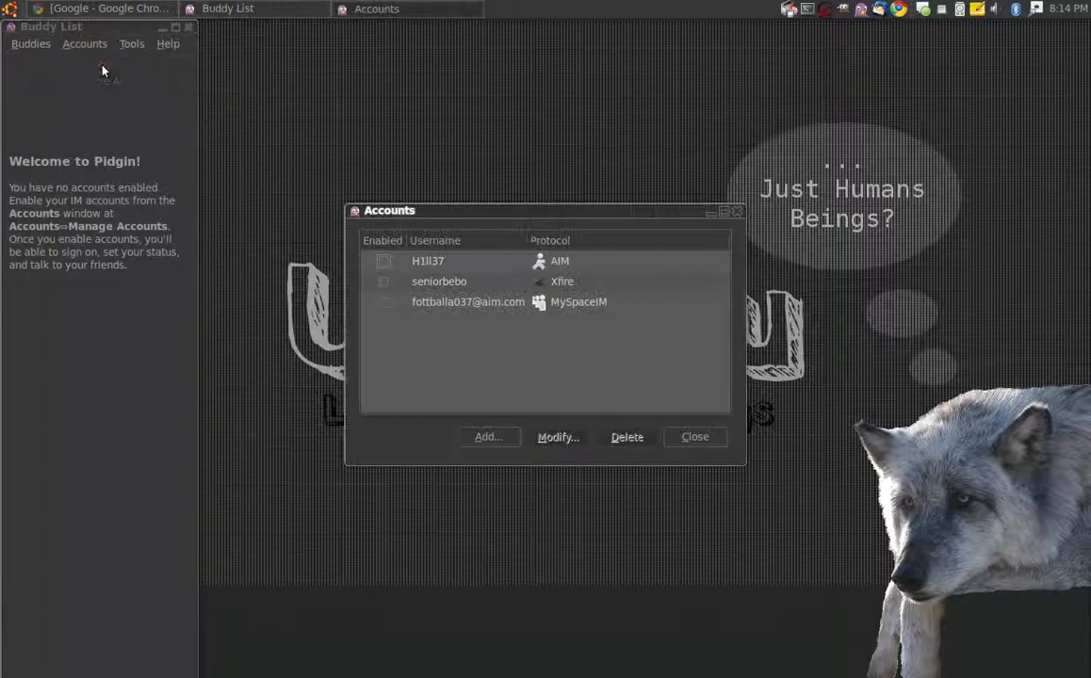
click(488, 437)
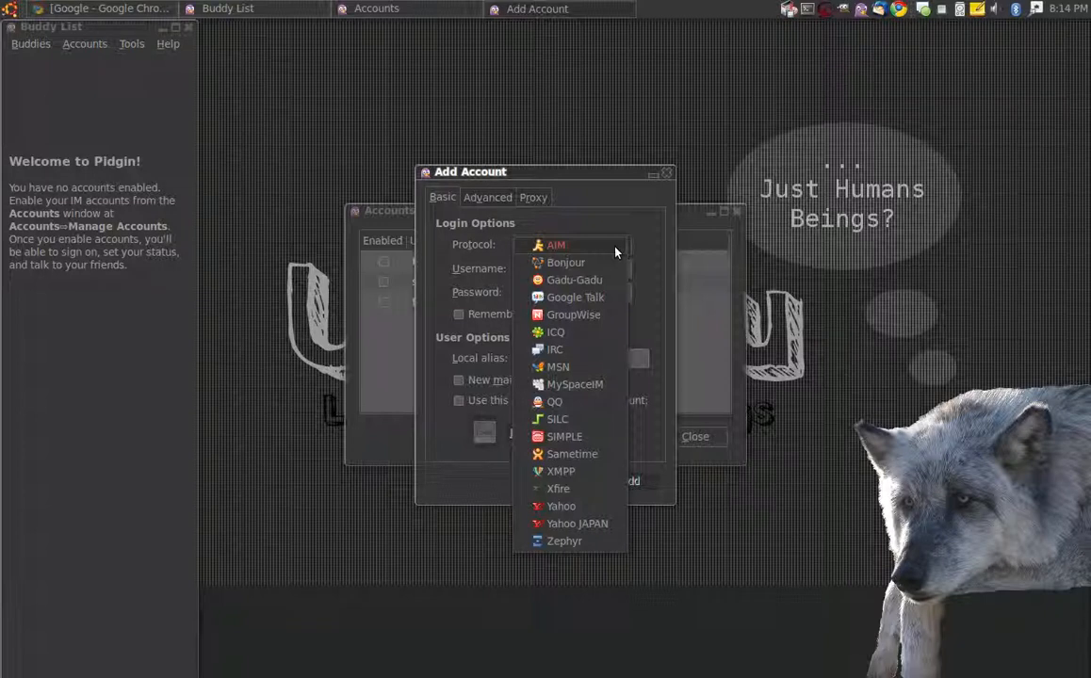
mouse_move(557, 486)
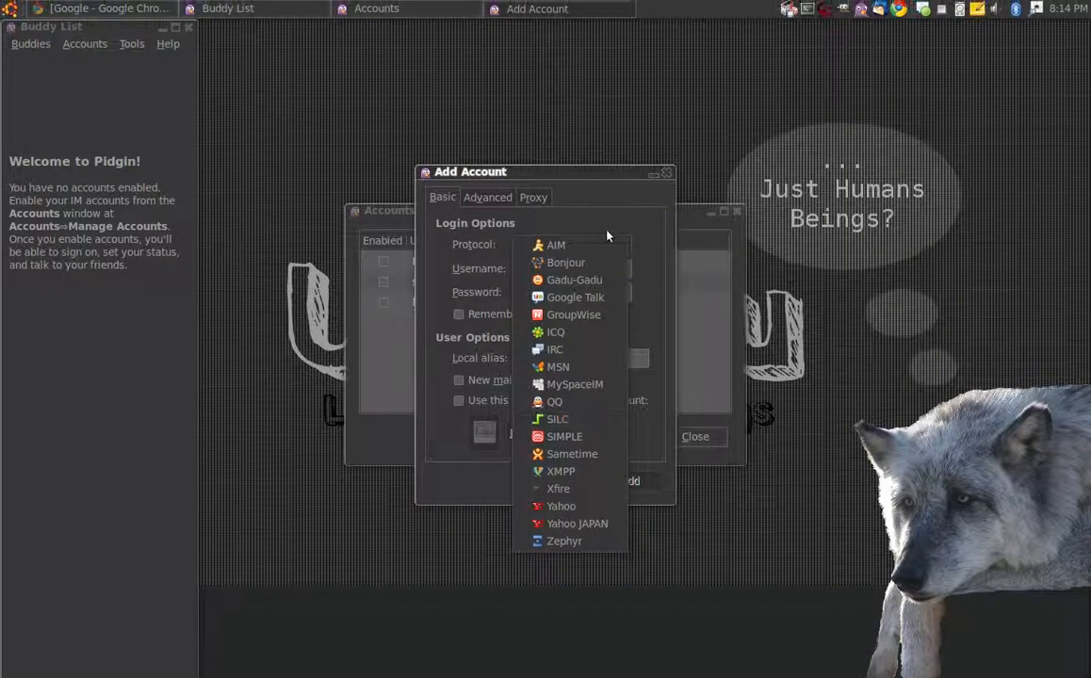
Cancel the Add Account dialog and close the Accounts window
click(556, 245)
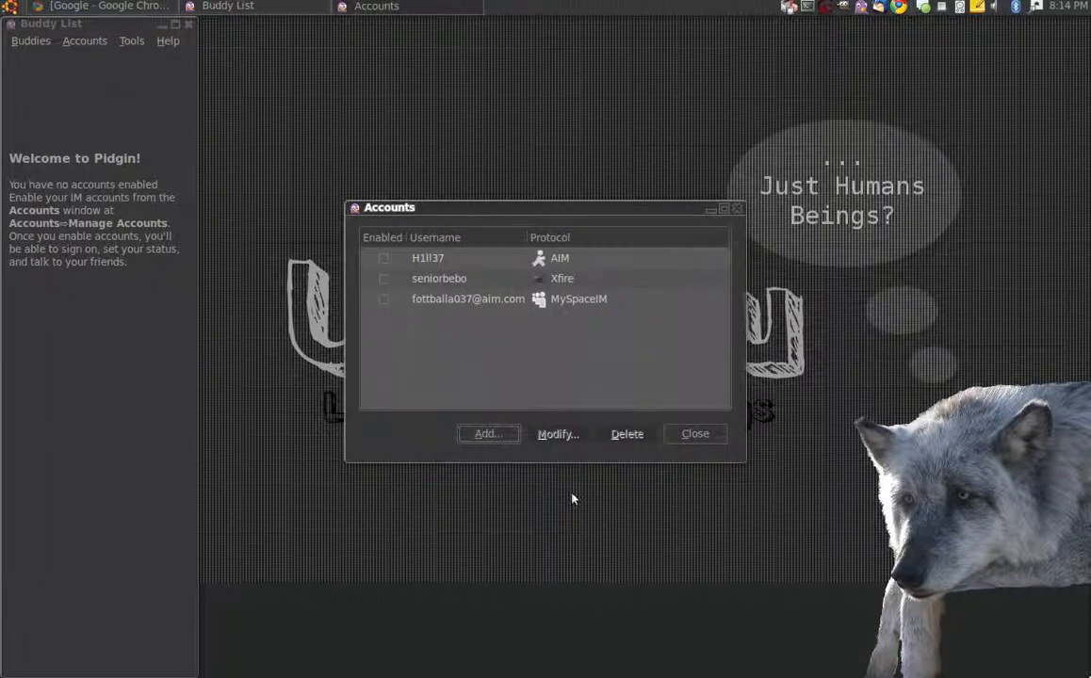
mouse_move(575, 496)
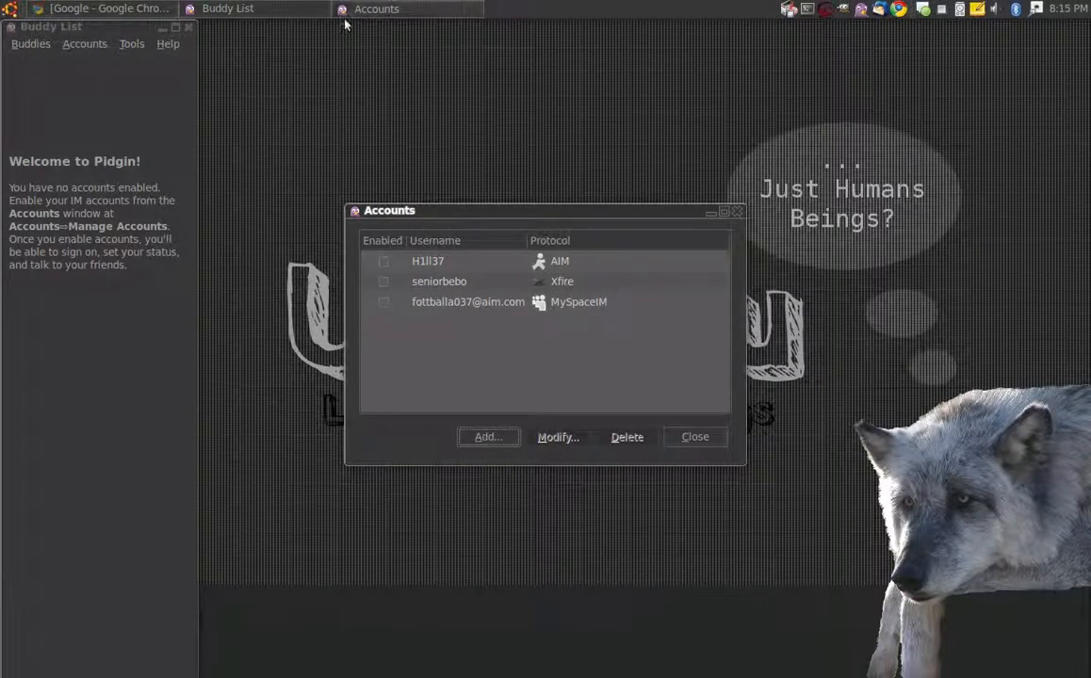
click(695, 438)
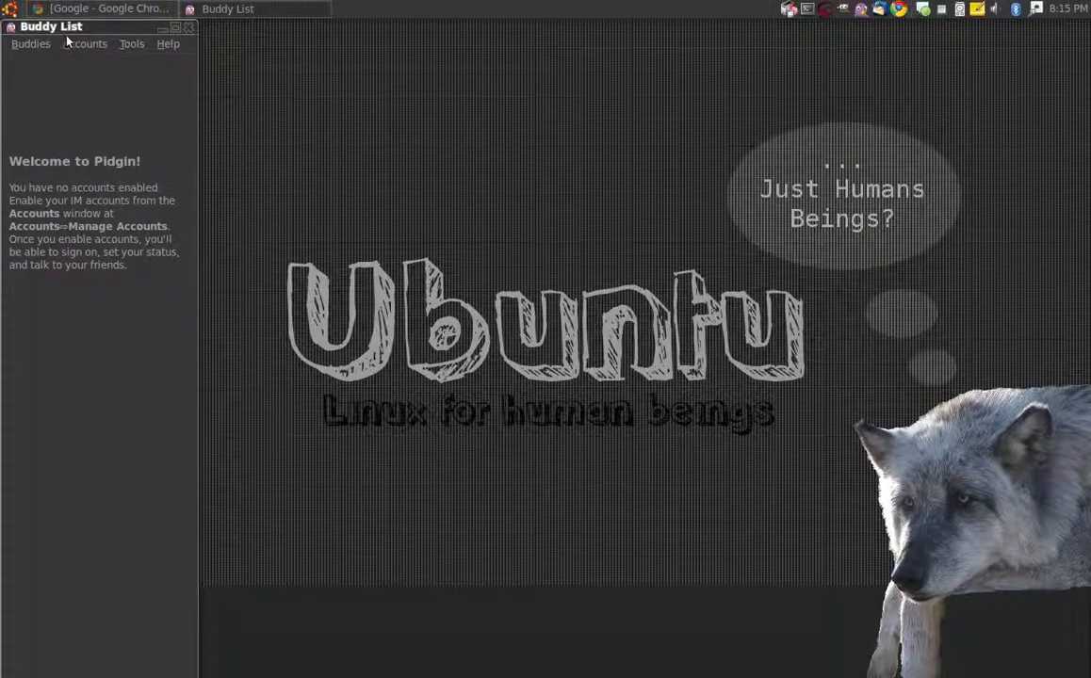
click(87, 46)
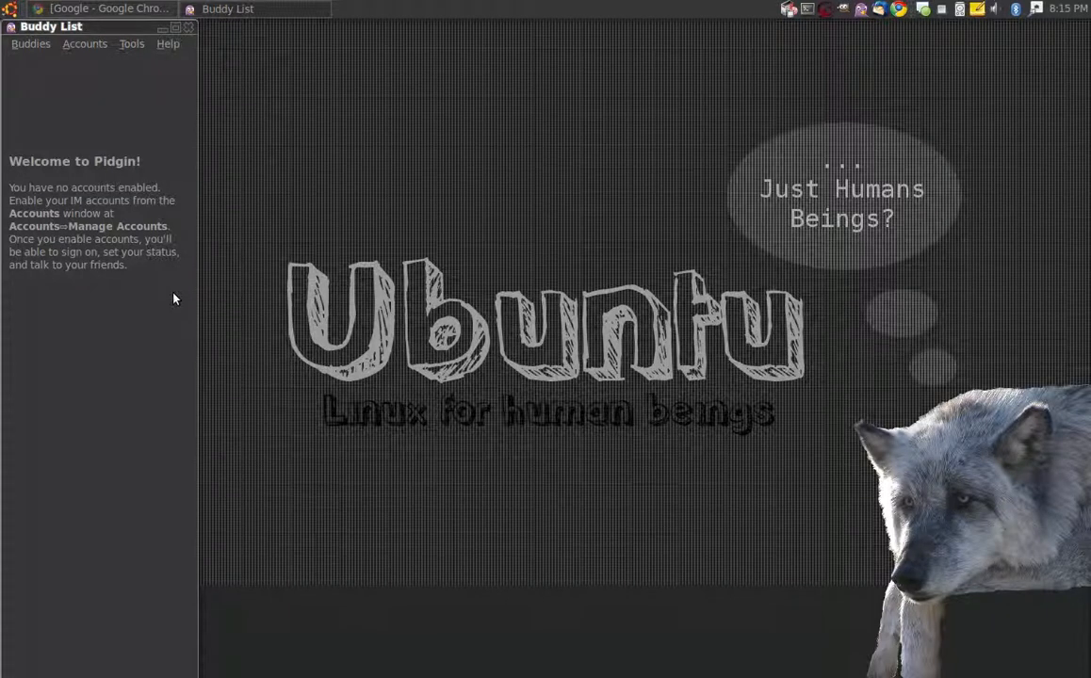
mouse_move(162, 101)
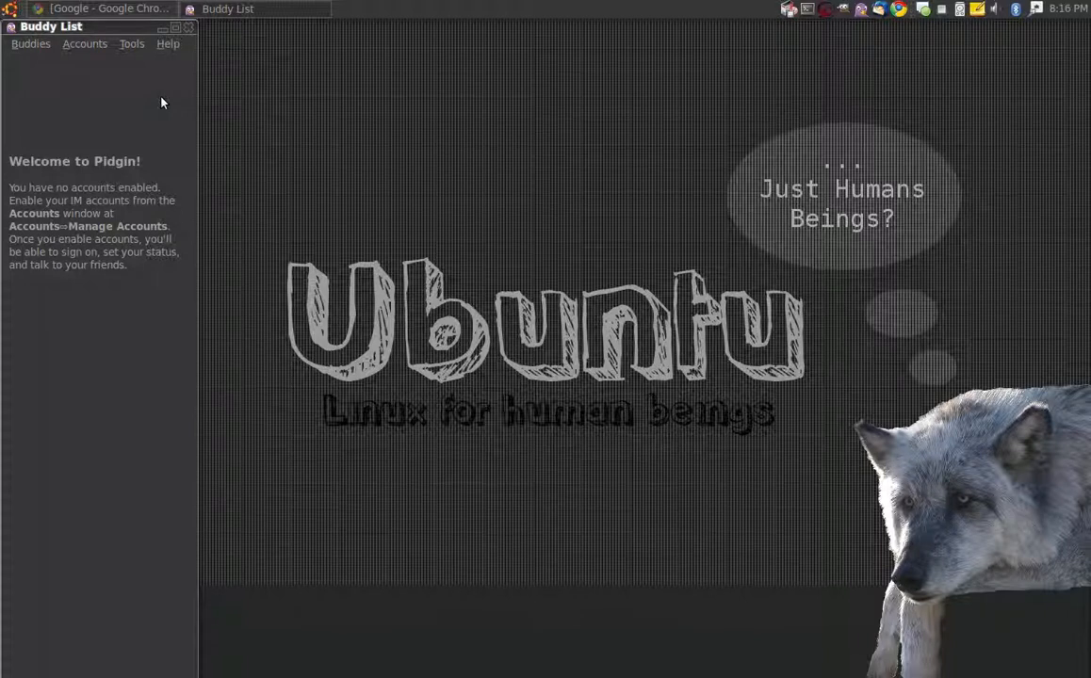
click(83, 44)
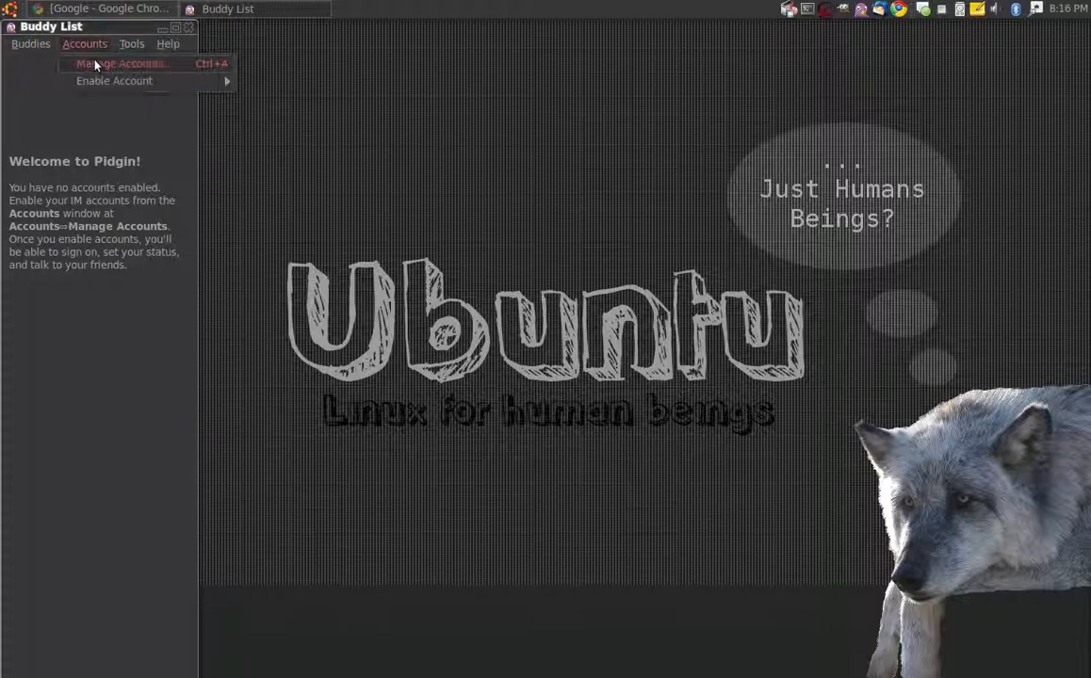
mouse_move(113, 79)
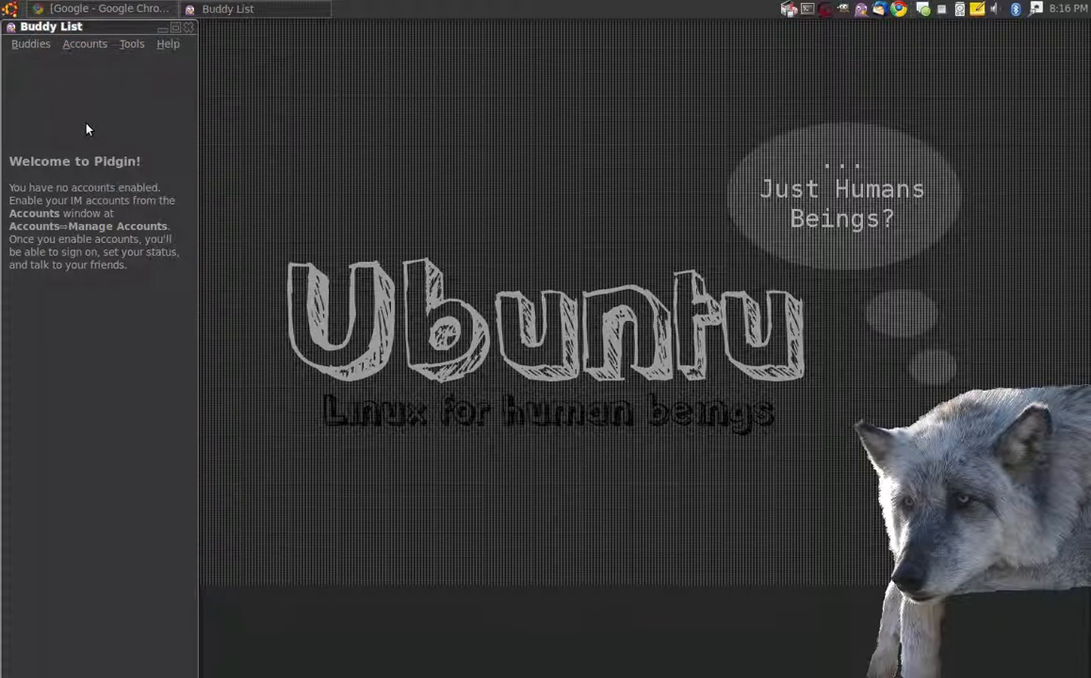
mouse_move(104, 109)
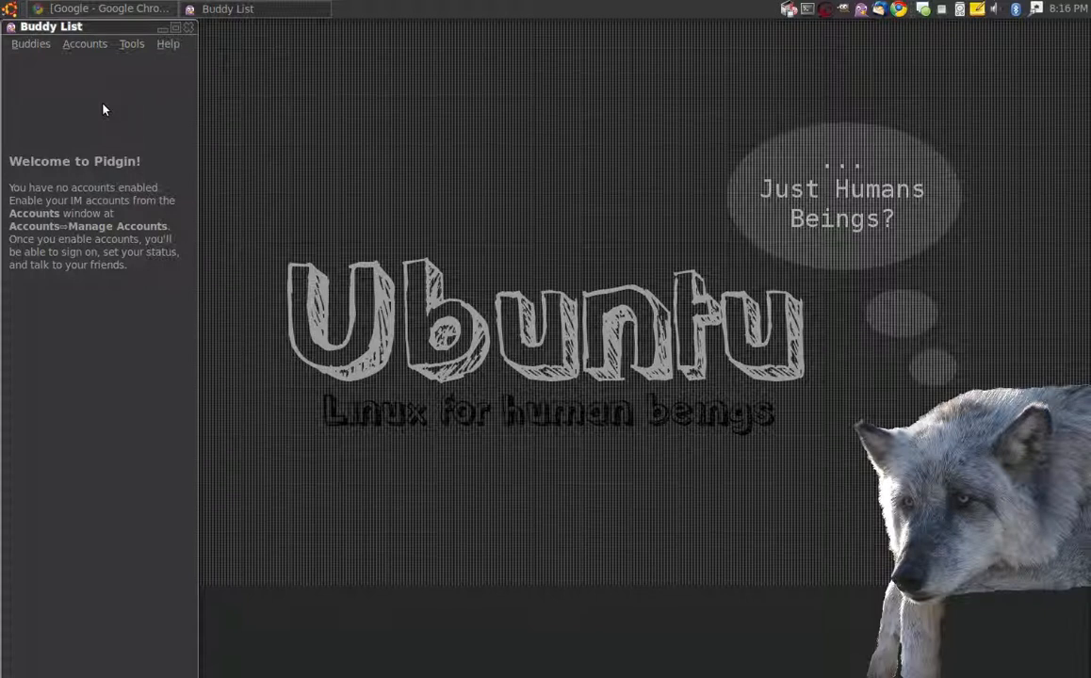
mouse_move(456, 226)
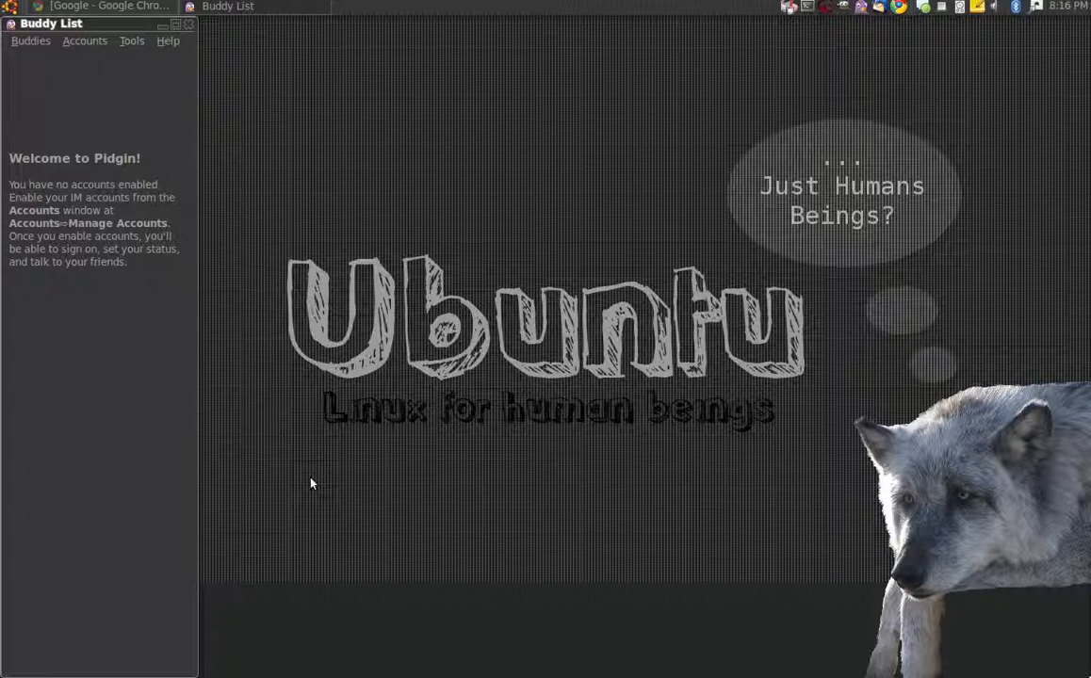
mouse_move(100, 377)
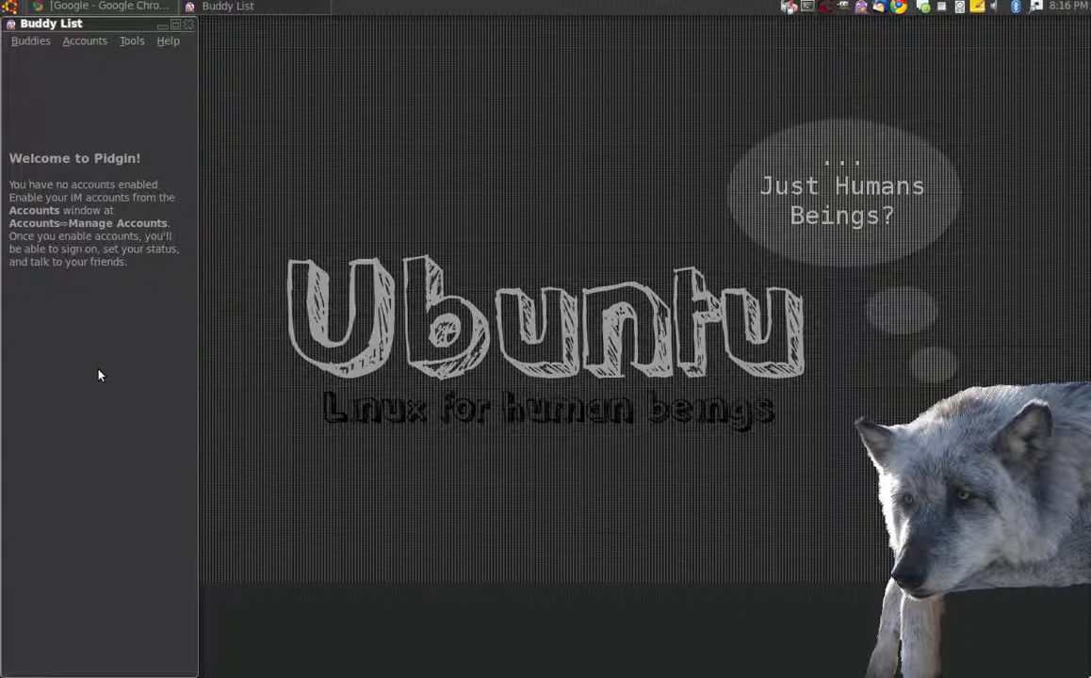
mouse_move(104, 358)
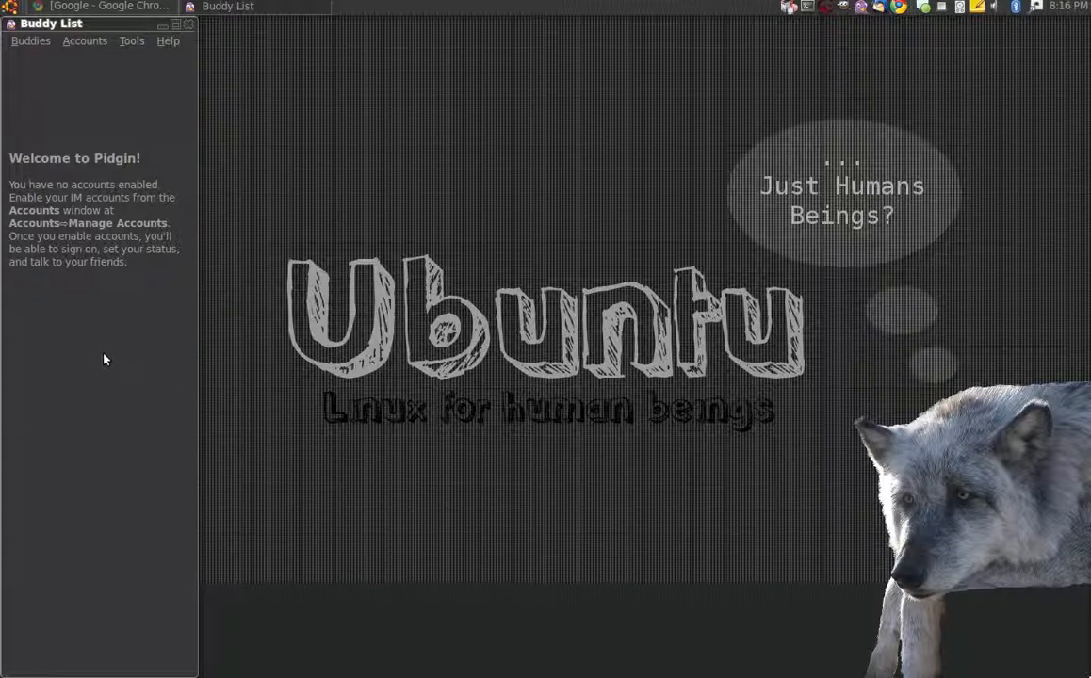
mouse_move(105, 353)
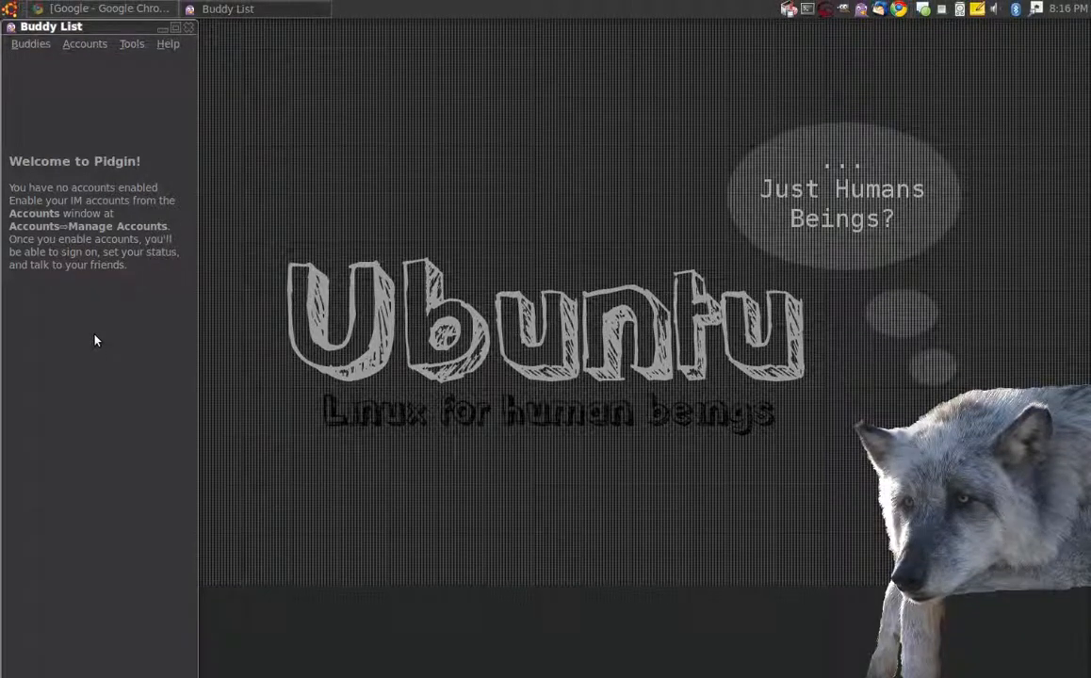
mouse_move(98, 335)
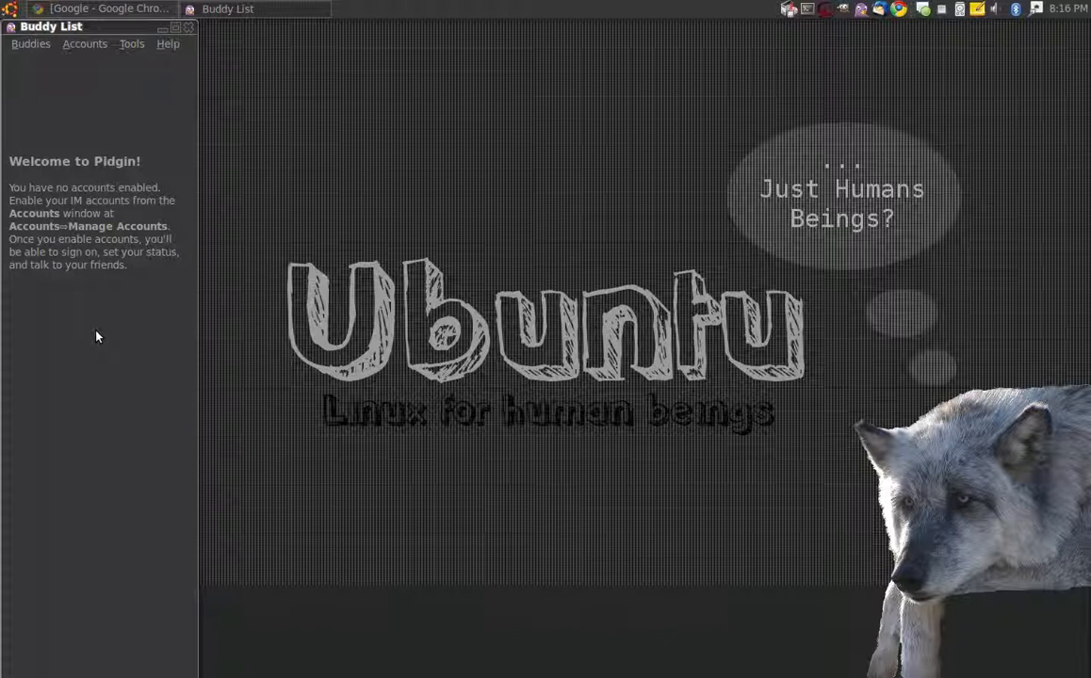
mouse_move(113, 342)
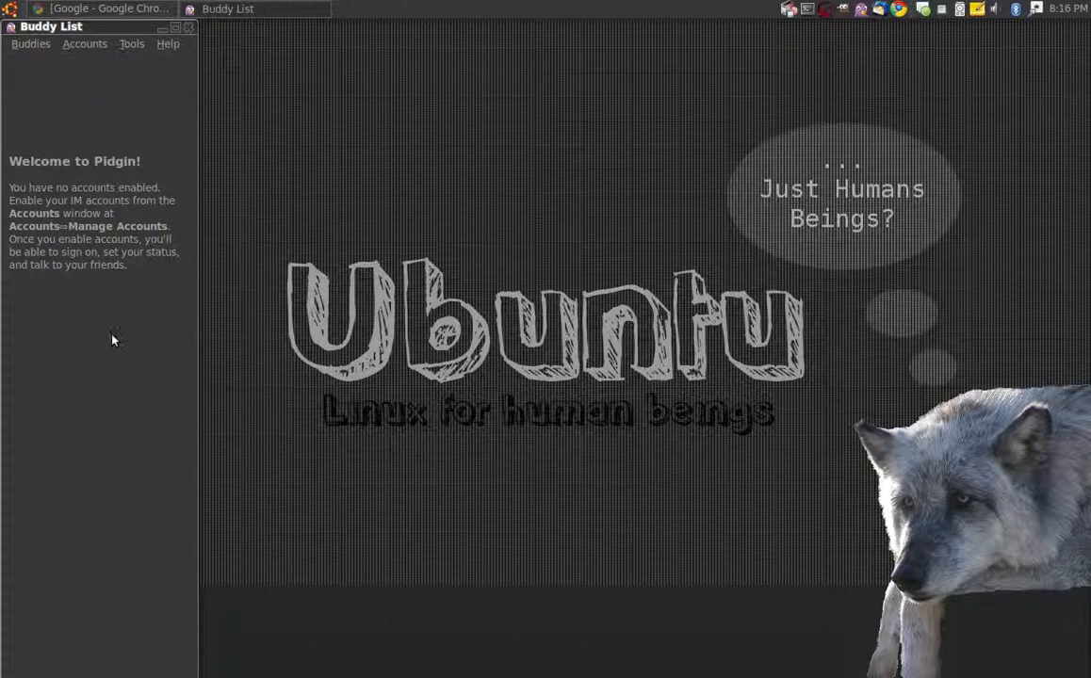
mouse_move(173, 222)
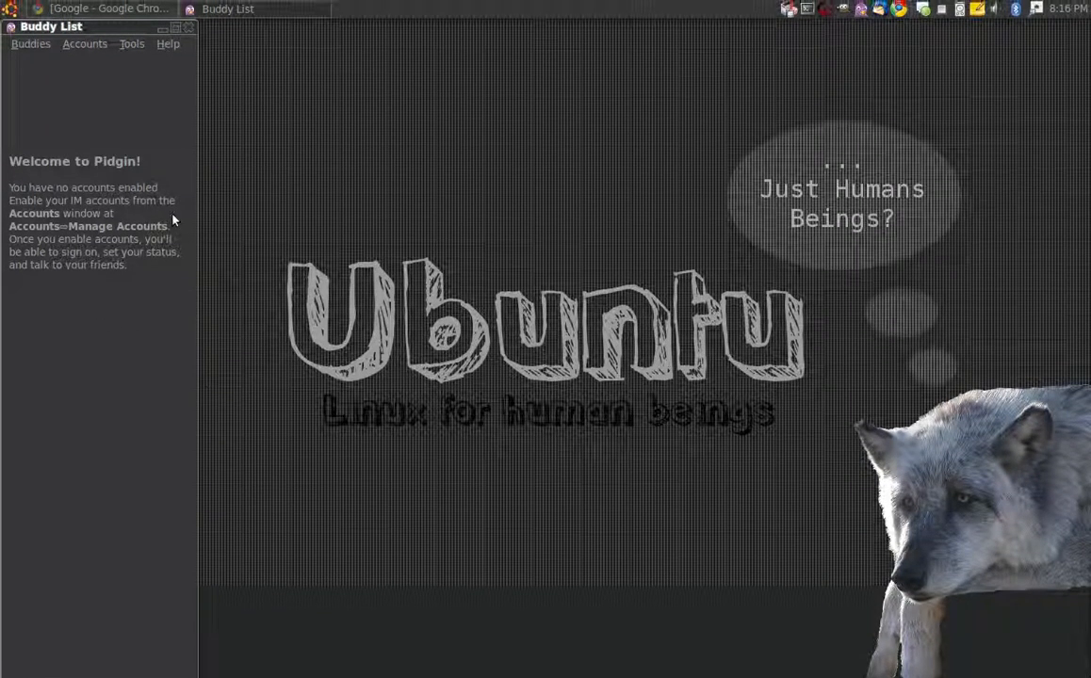
mouse_move(407, 286)
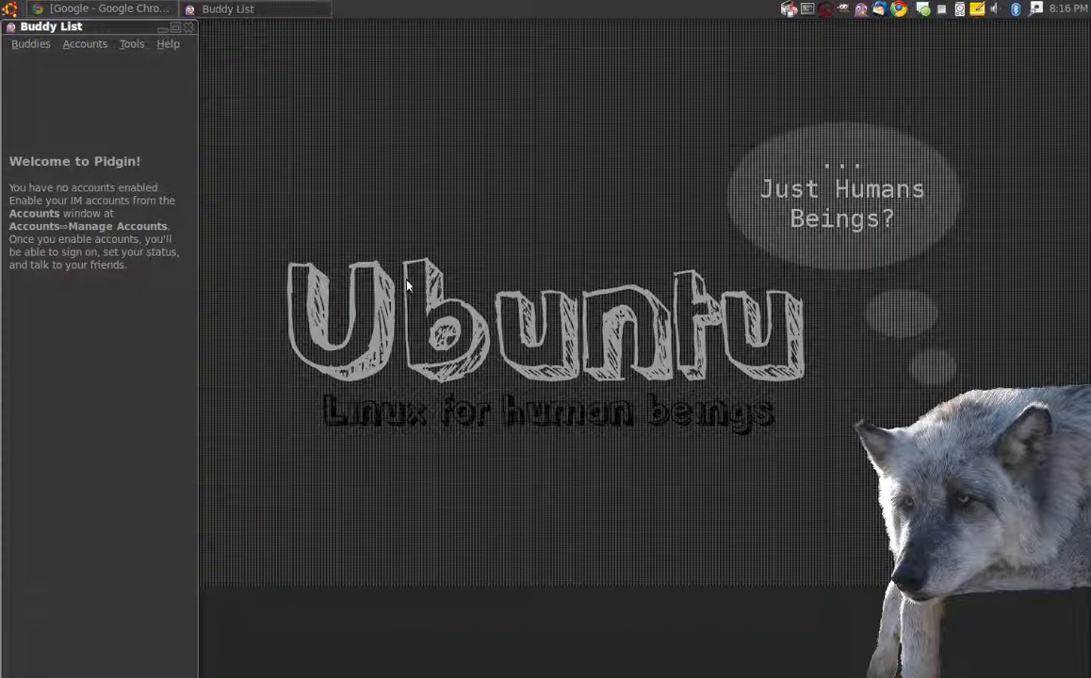
mouse_move(908, 47)
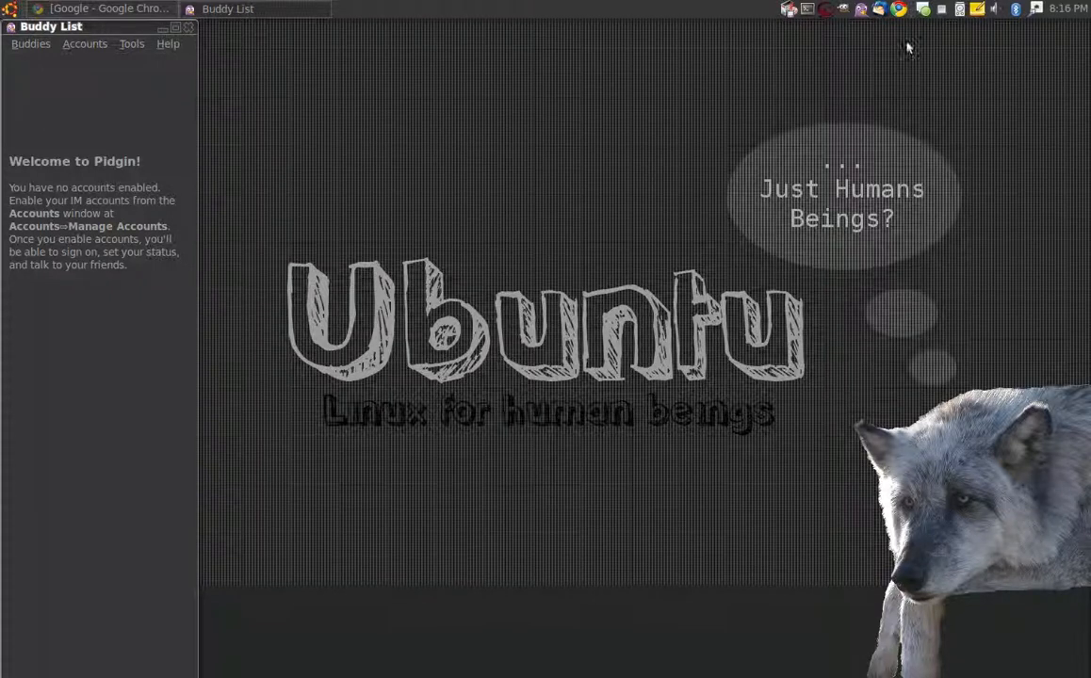